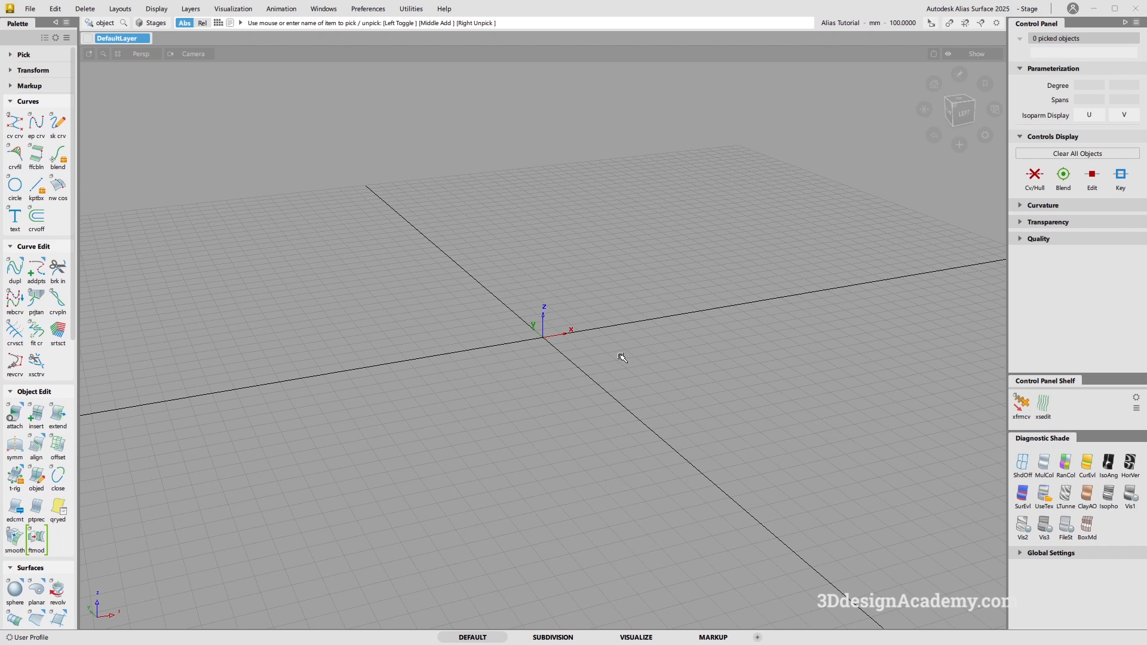
mouse_move(699, 345)
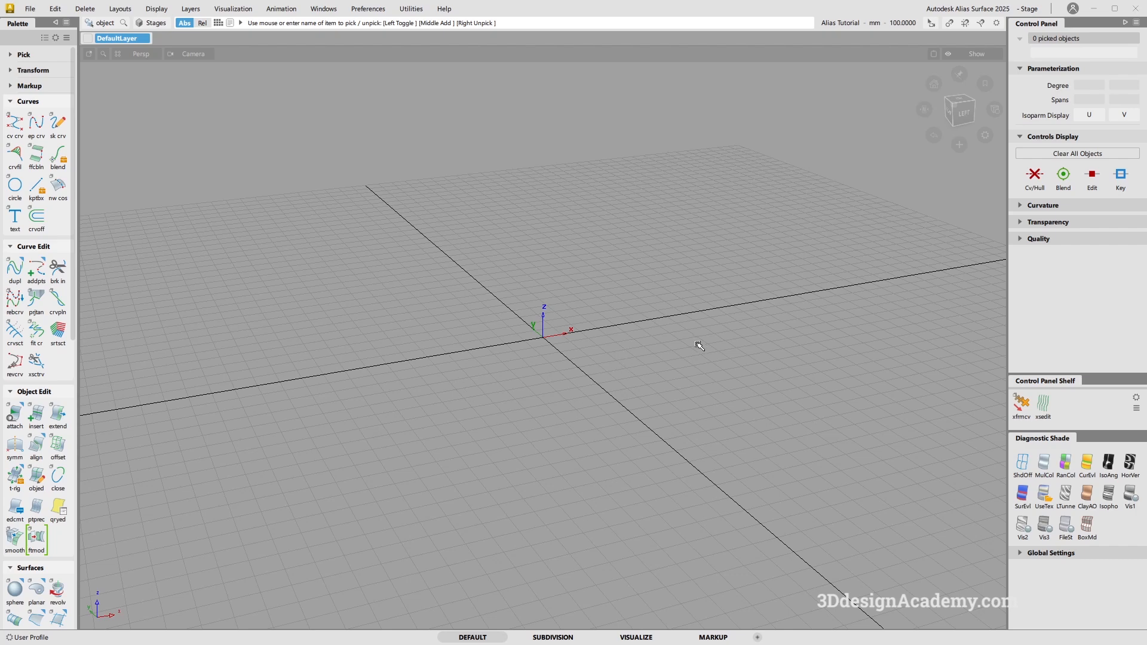
mouse_move(642, 338)
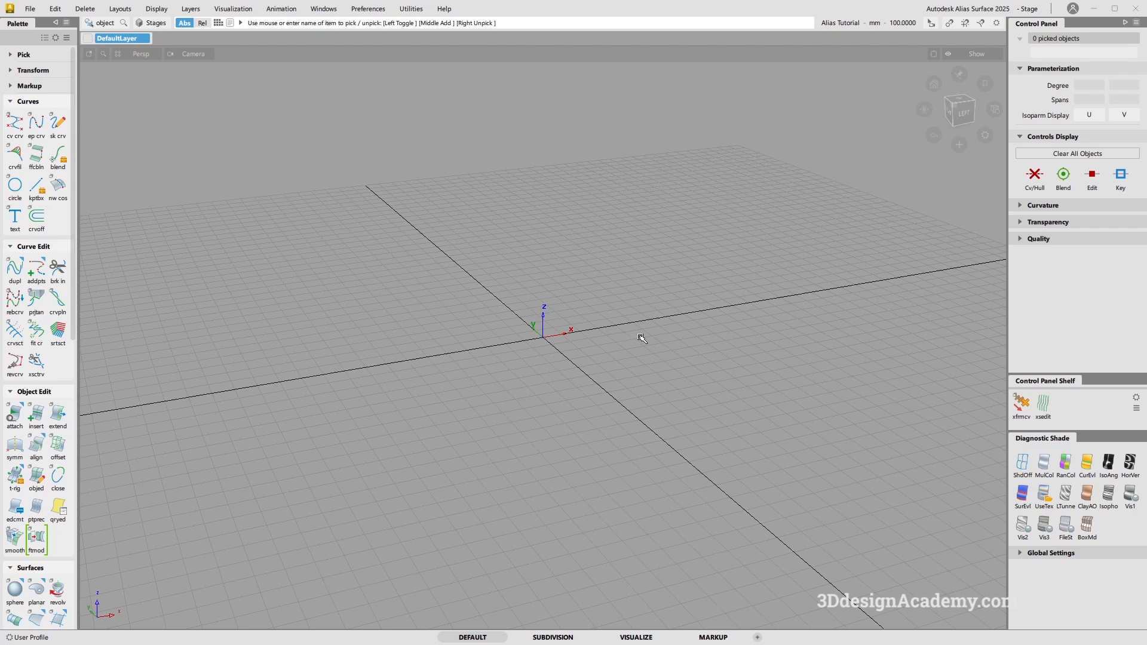
mouse_move(645, 330)
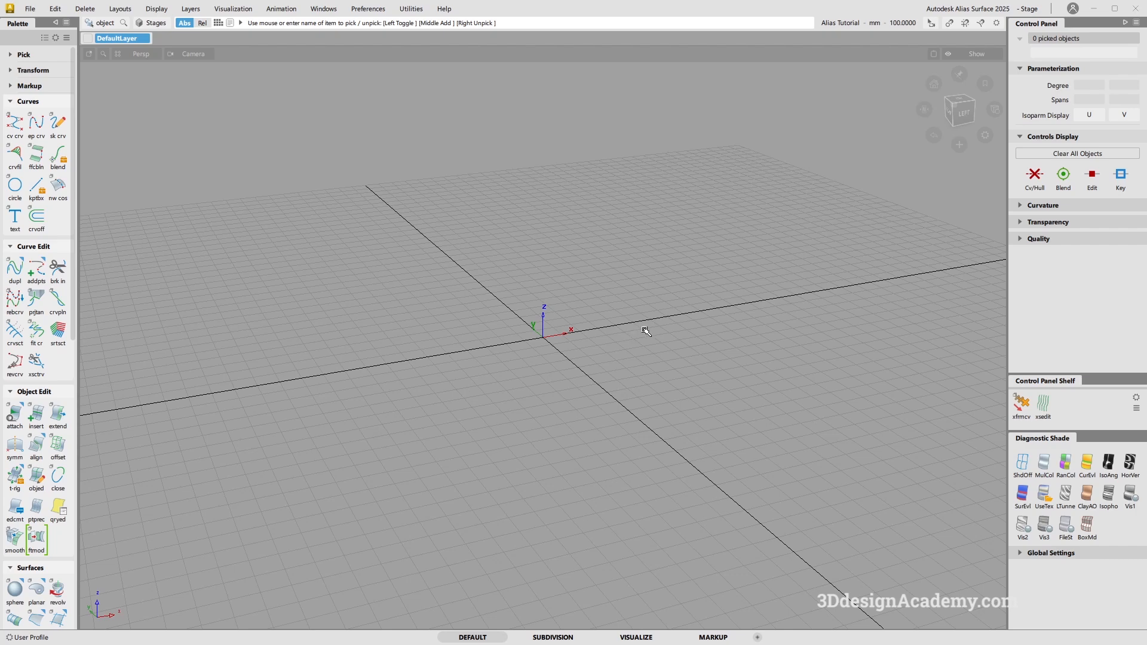
mouse_move(642, 333)
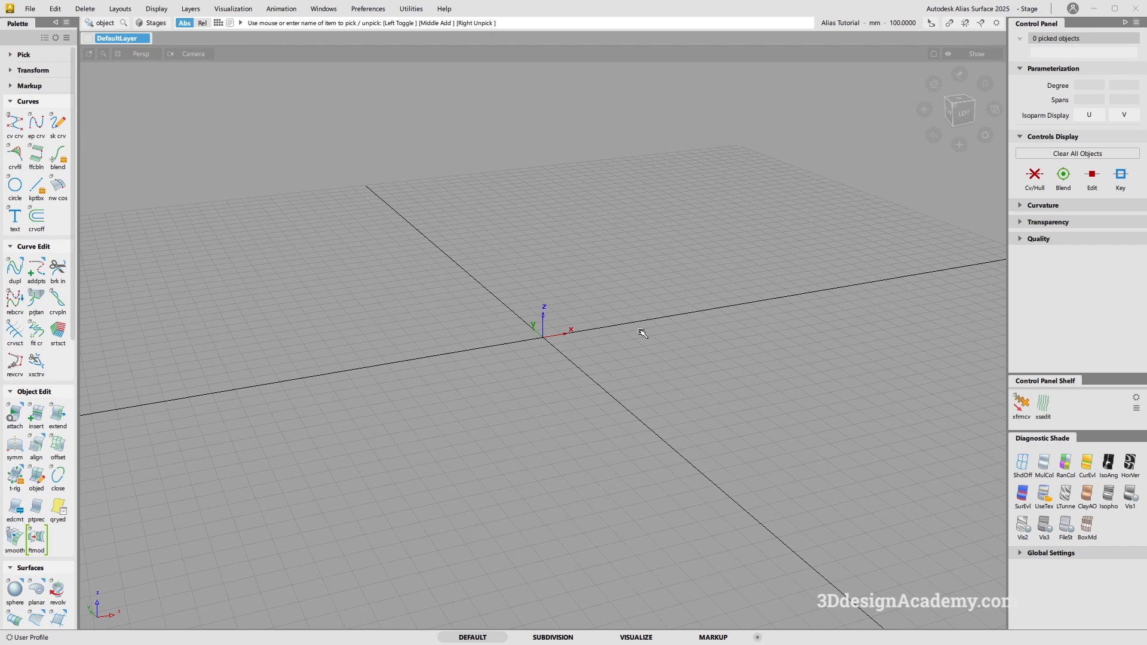
mouse_move(556, 639)
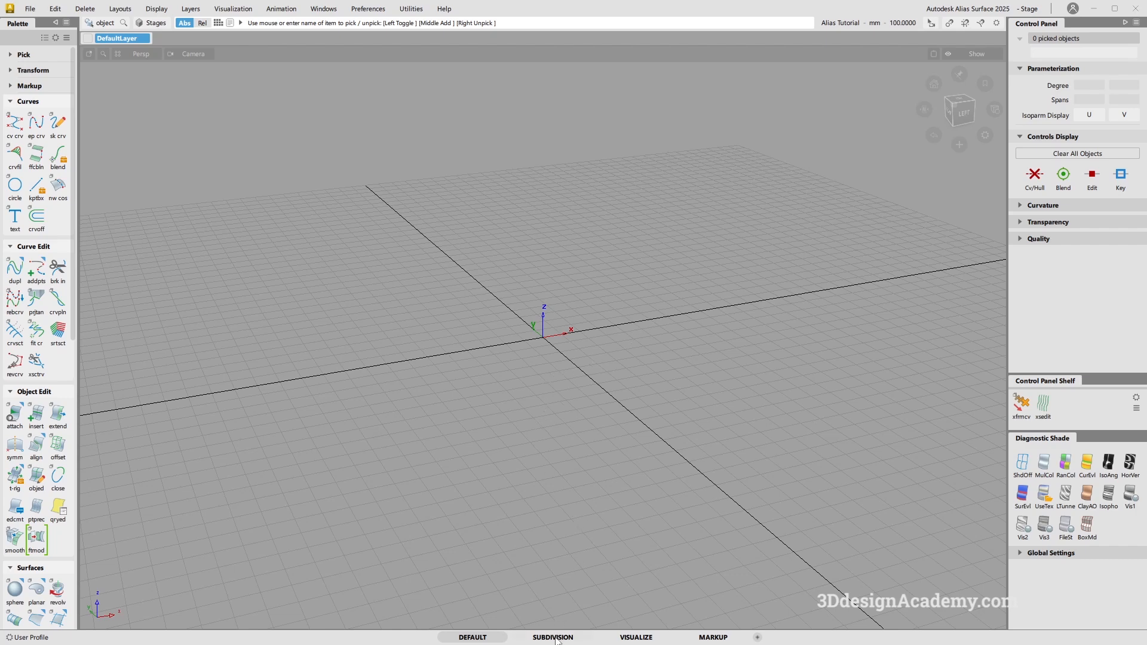
Step: Switch to the Subdivision workspace, toggling briefly with Ctrl+2 and returning to Subdivision
click(551, 637)
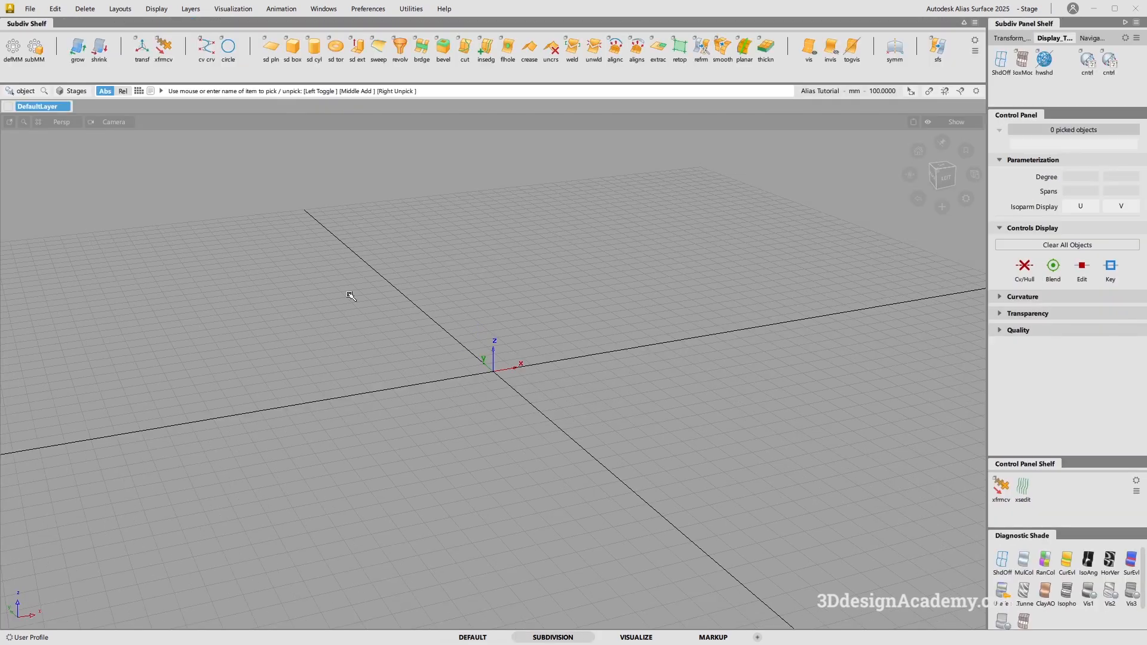
mouse_move(448, 385)
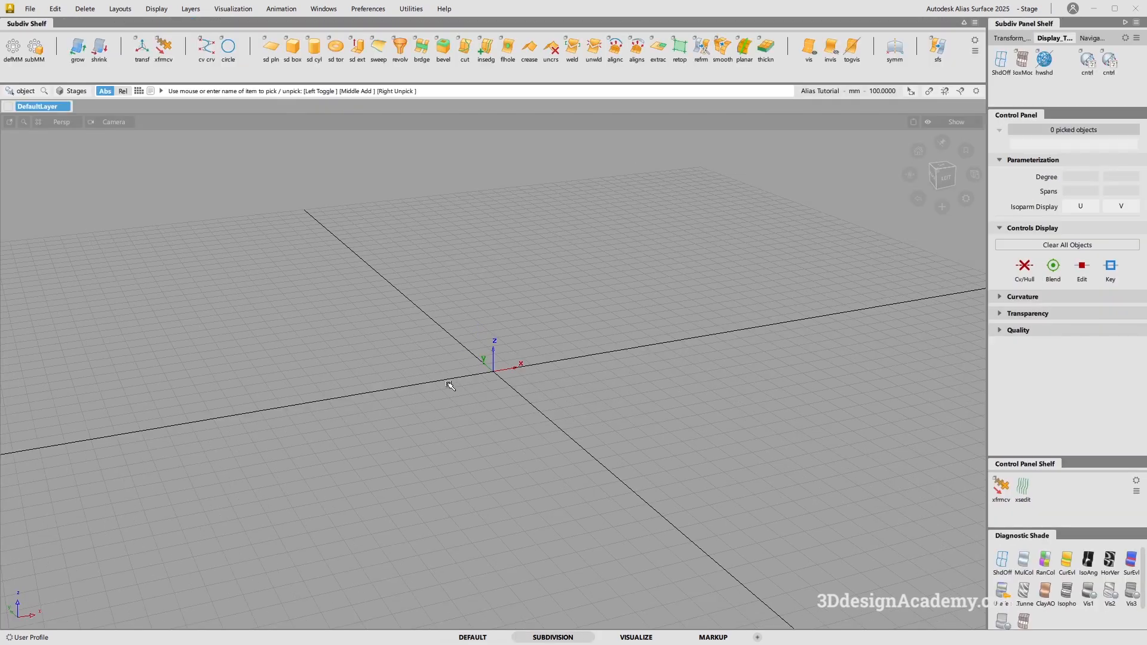
mouse_move(487, 402)
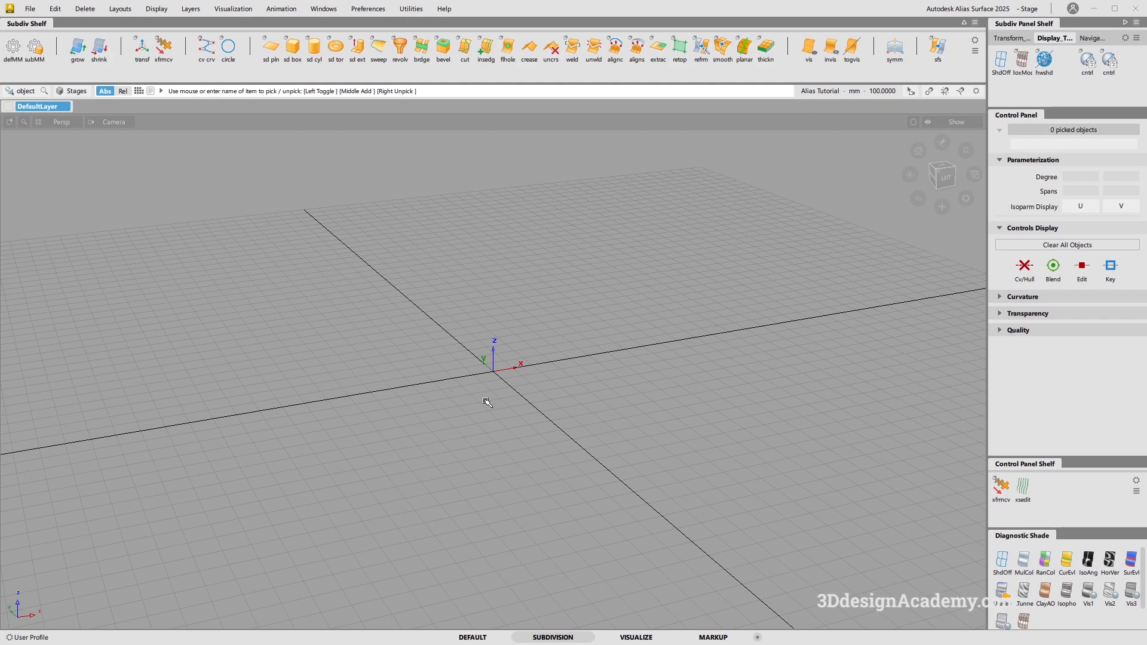
mouse_move(574, 380)
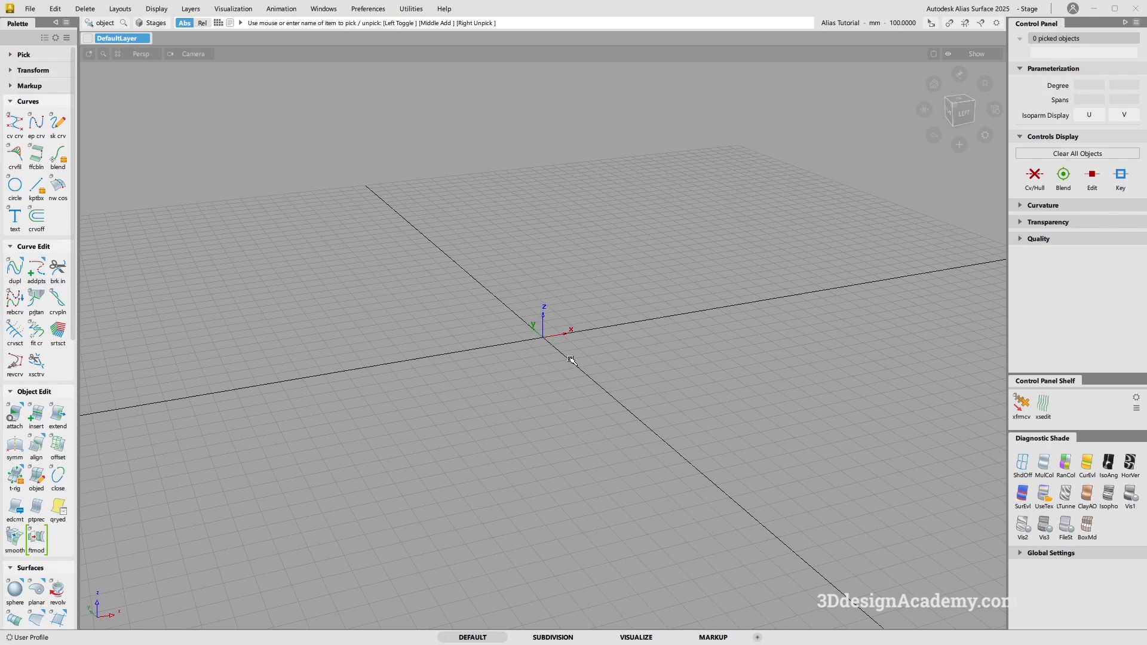
key(Ctrl+D2)
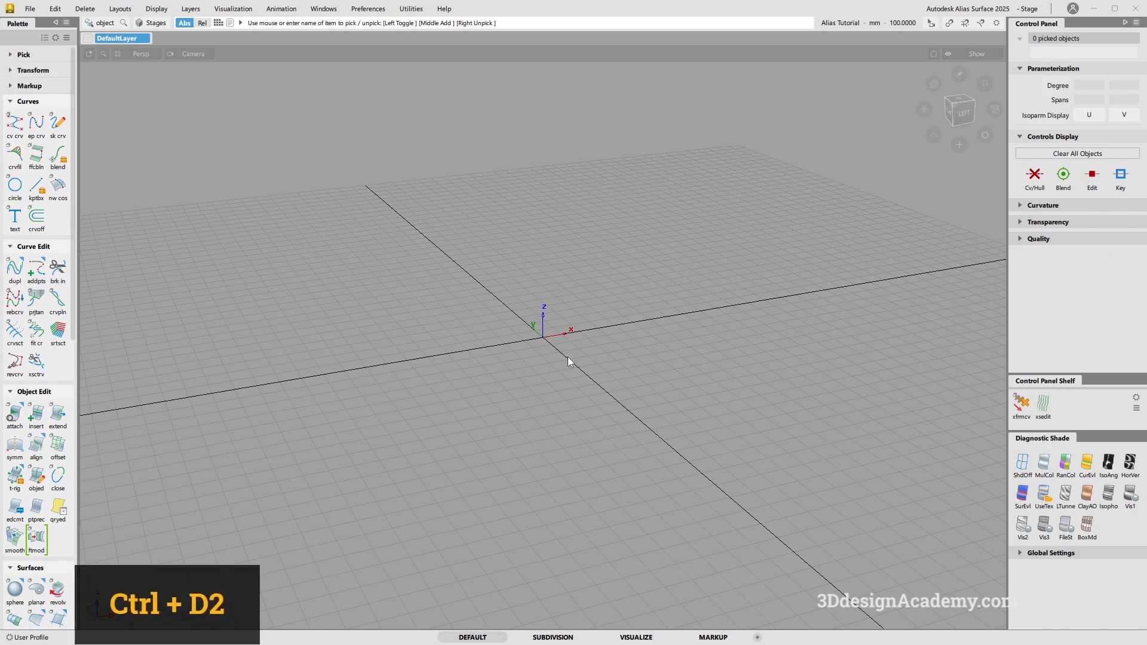
key(ctrl+d2)
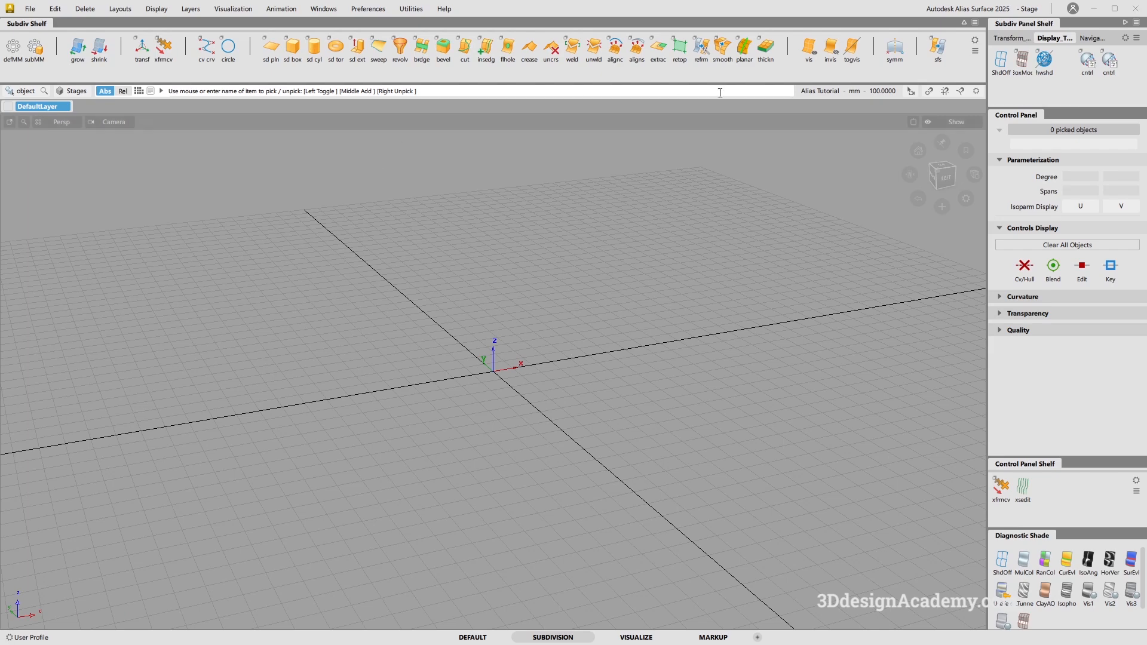
mouse_move(475, 397)
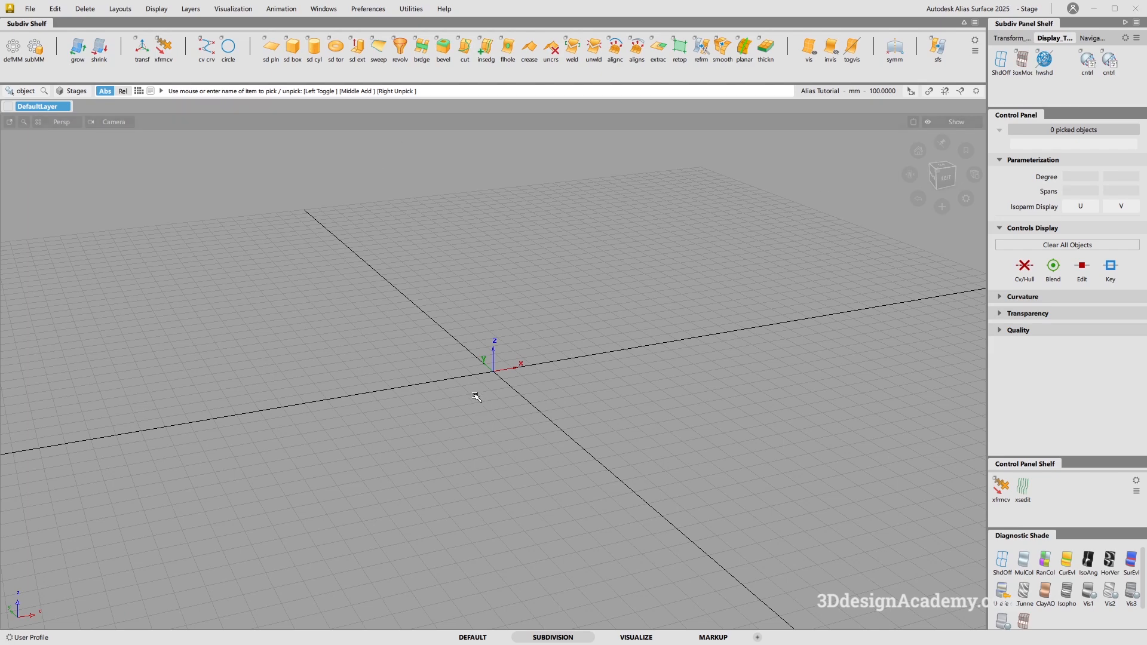
mouse_move(540, 333)
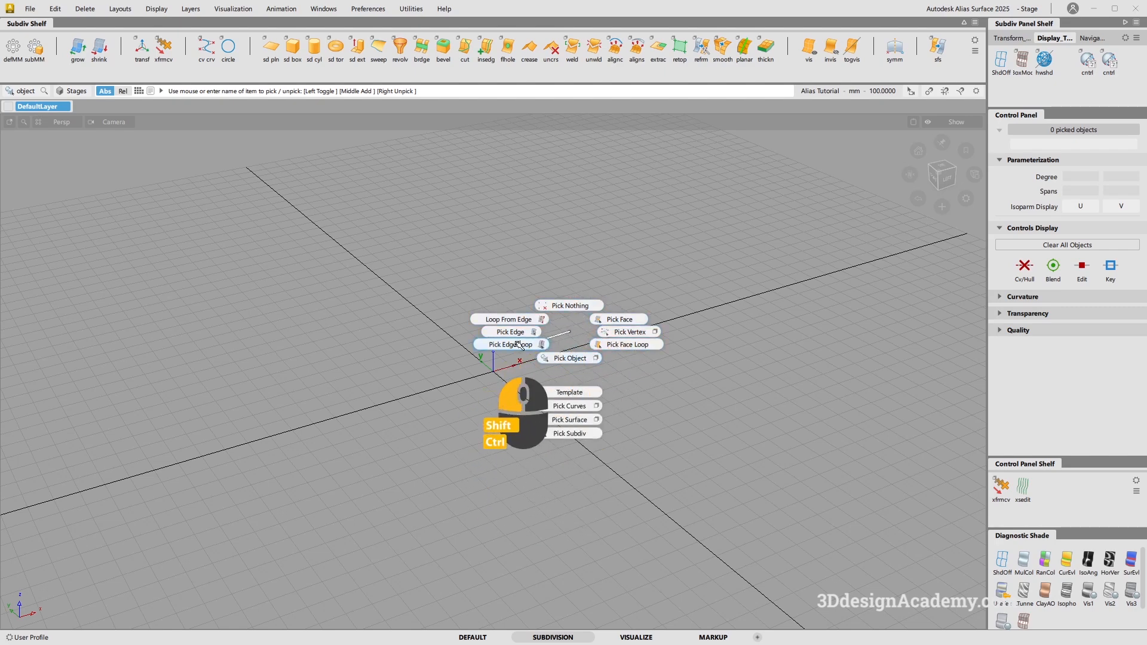
mouse_move(574, 331)
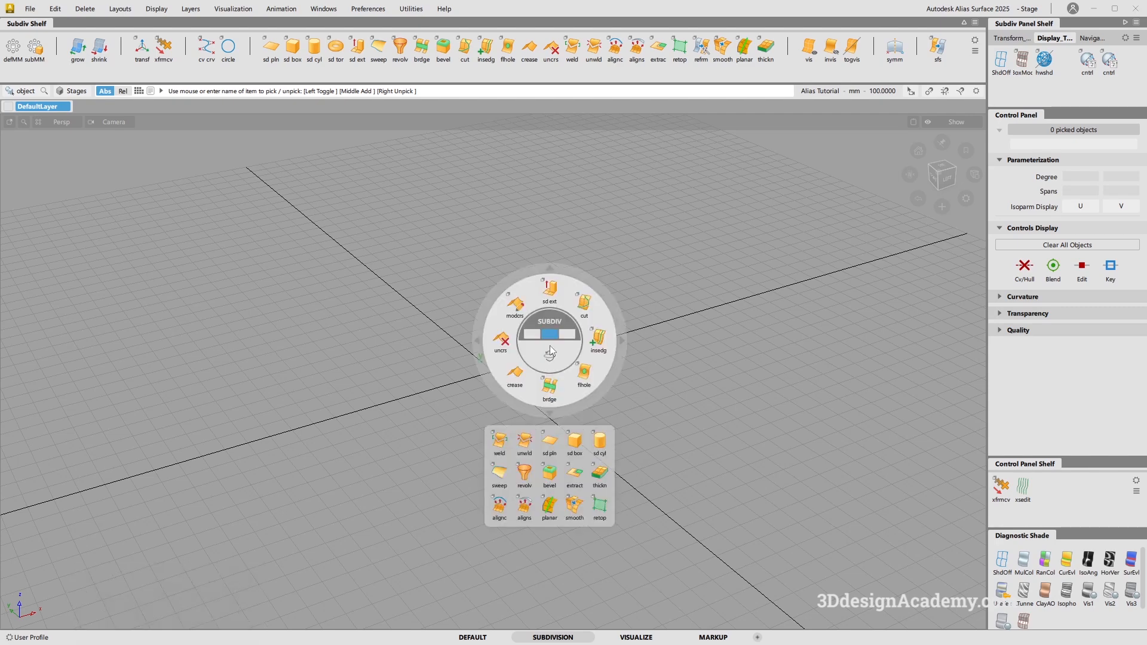
key(b)
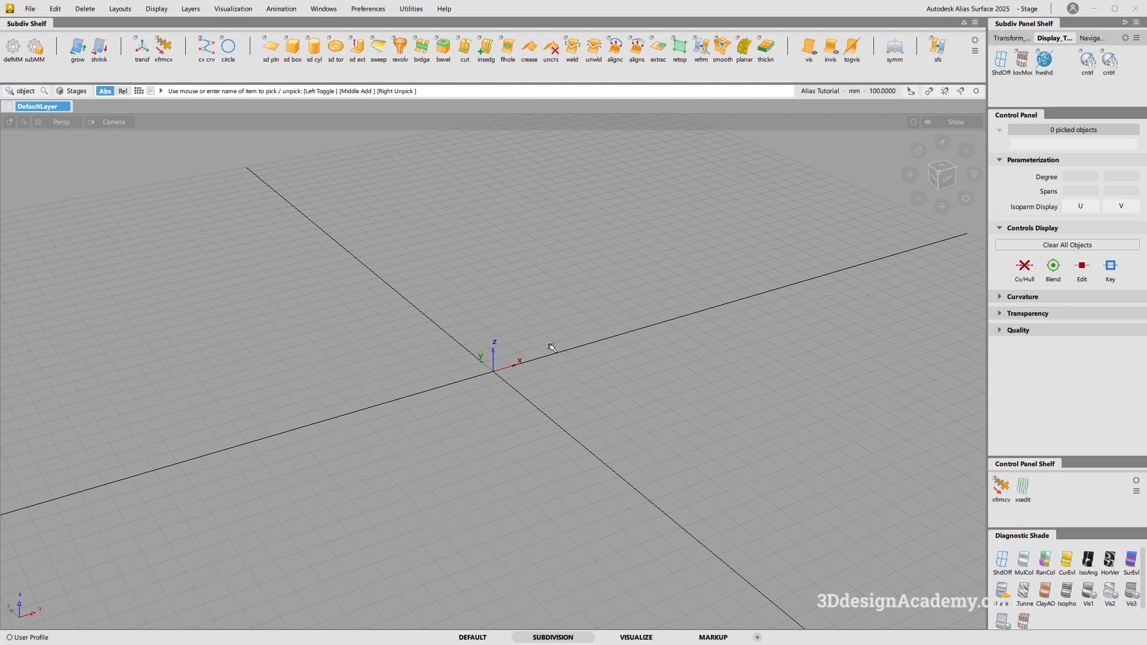
mouse_move(569, 312)
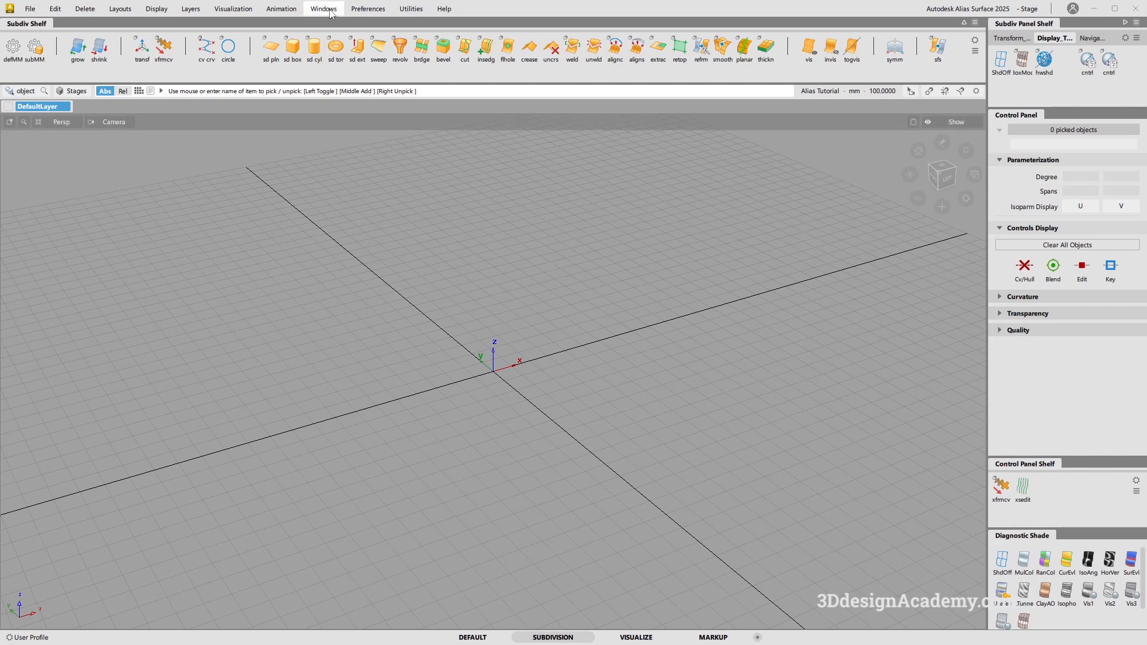
Step: Open the Palette from the Windows menu and dock it at the left of the viewport
click(323, 8)
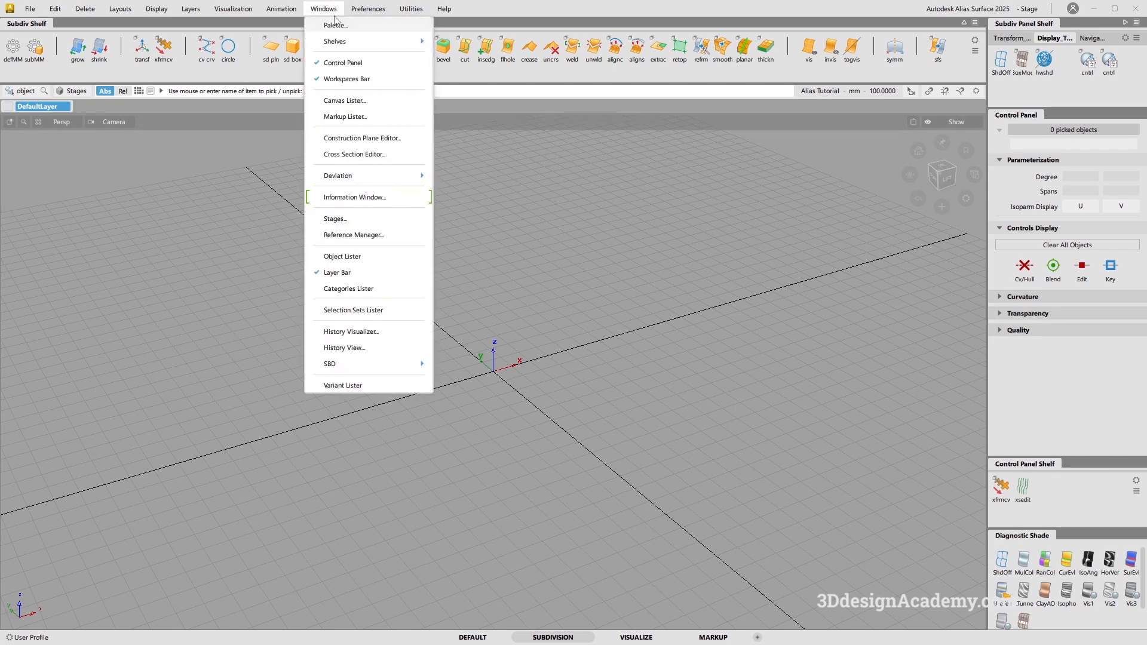
click(334, 24)
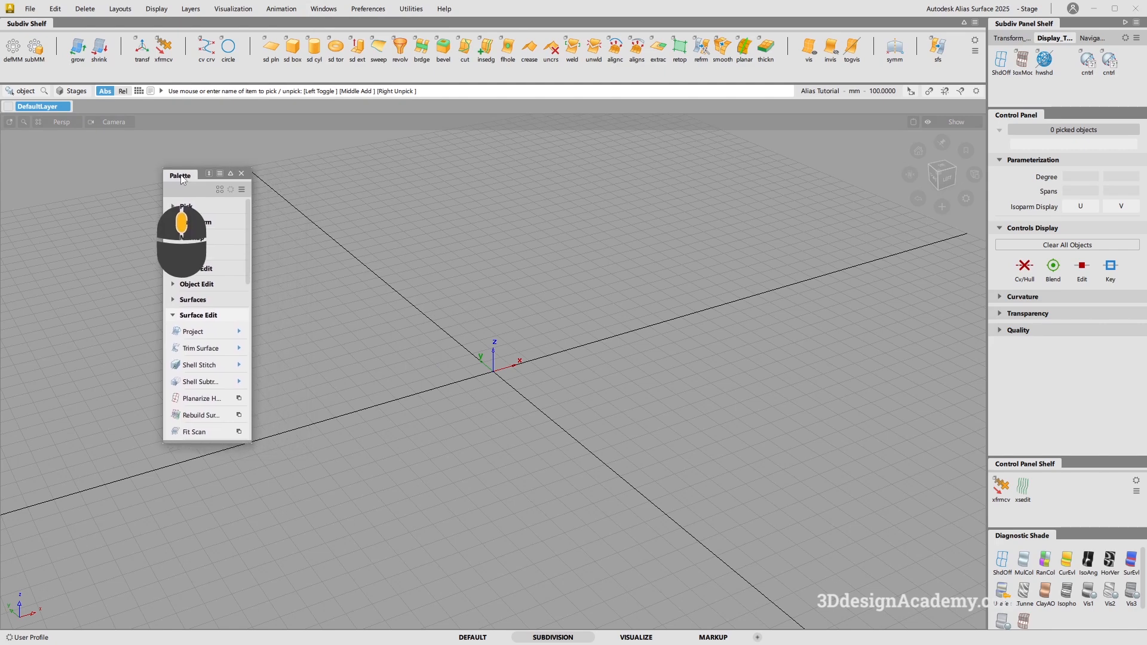
drag(180, 174, 7, 166)
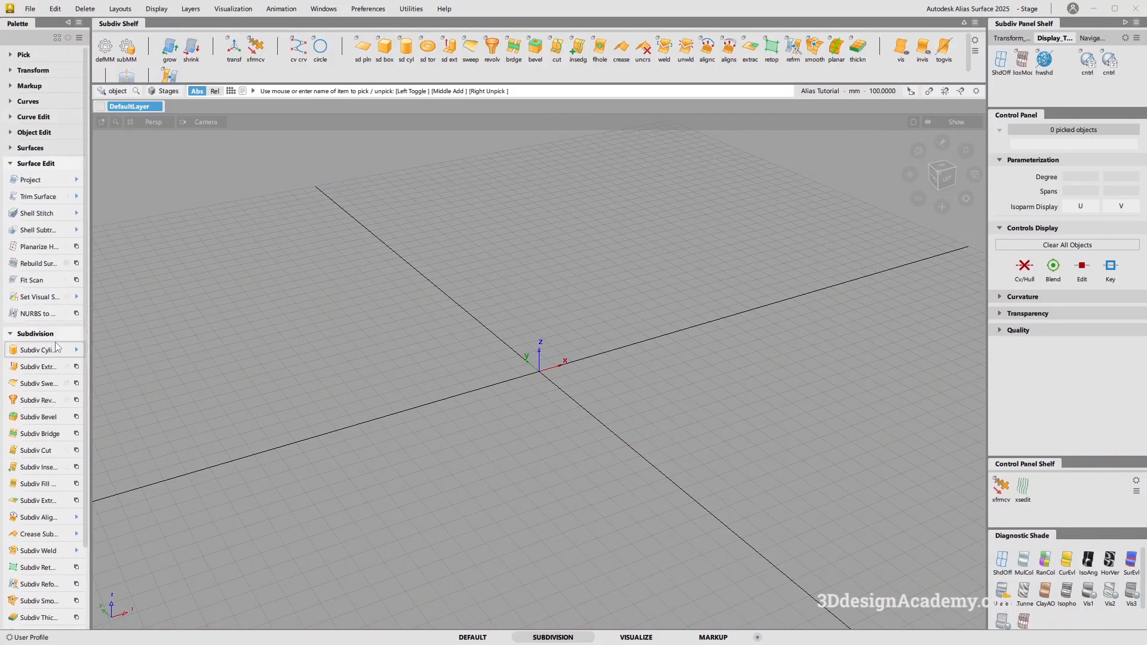
mouse_move(39, 313)
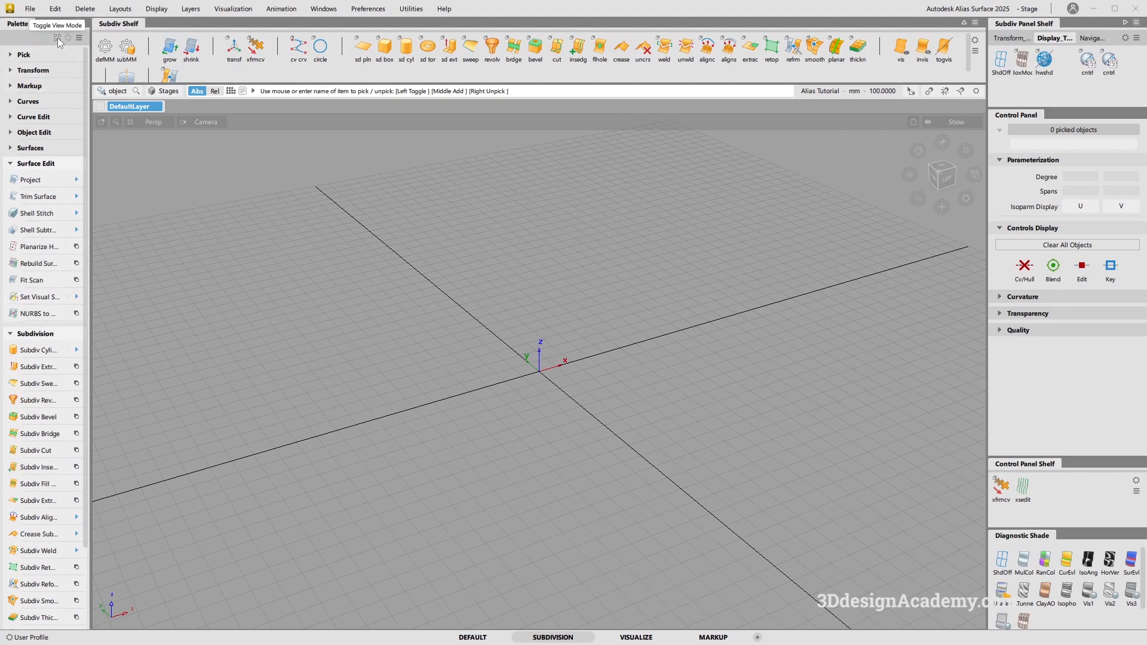
Step: Switch the docked Palette to compact icon view, then scroll the 3D Design Academy website
click(57, 37)
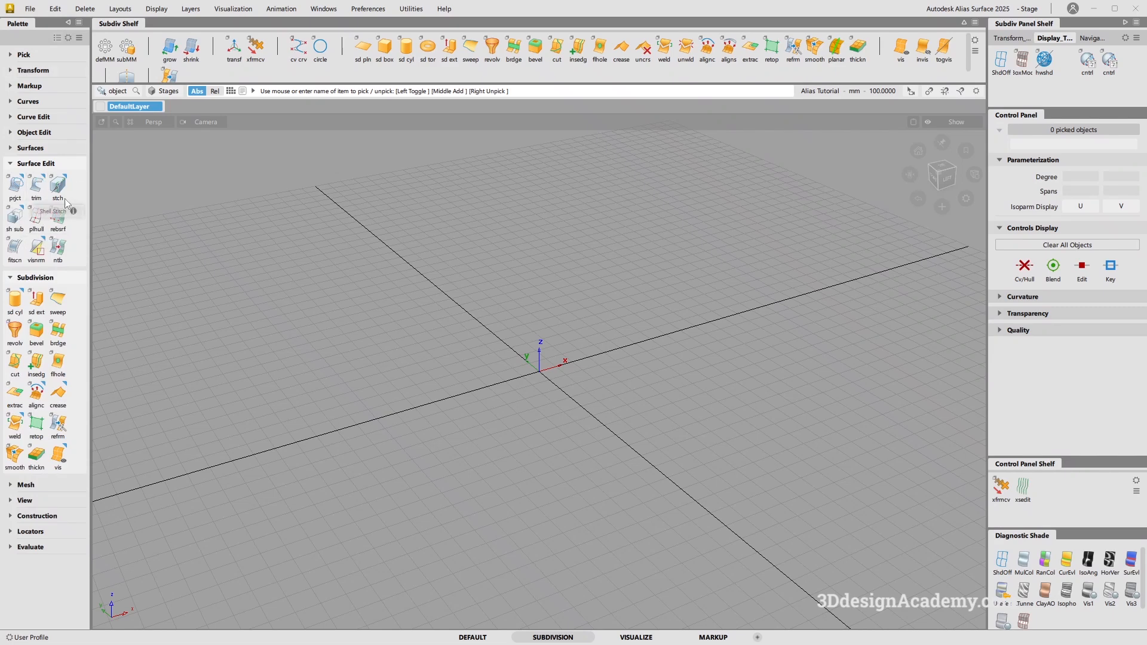
mouse_move(36, 299)
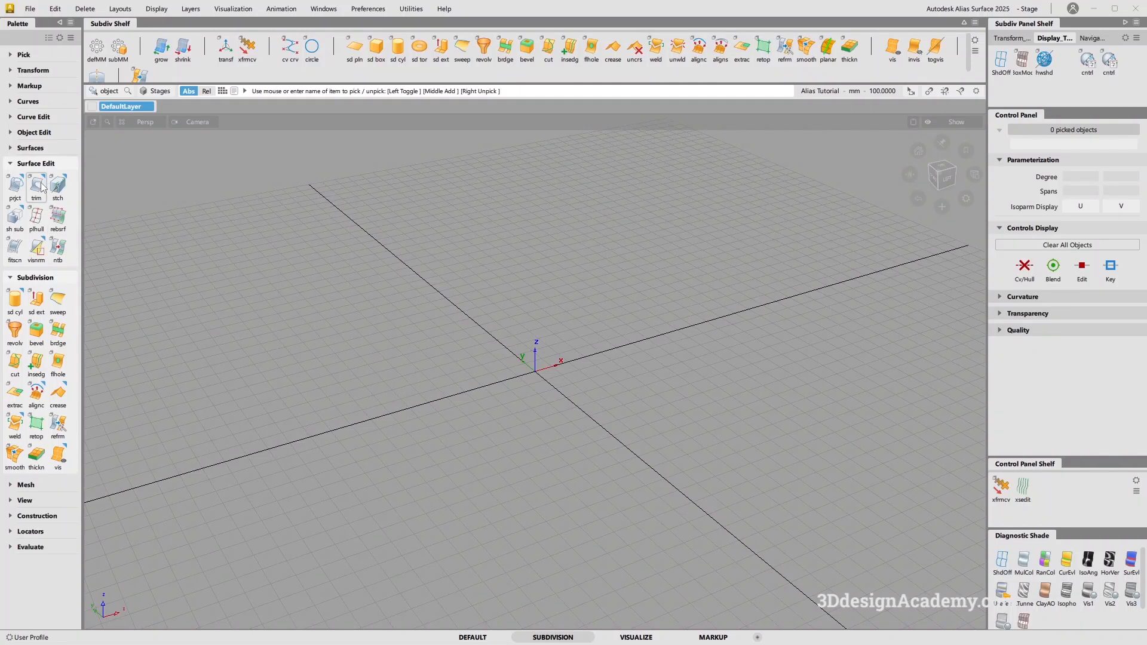
mouse_move(326, 302)
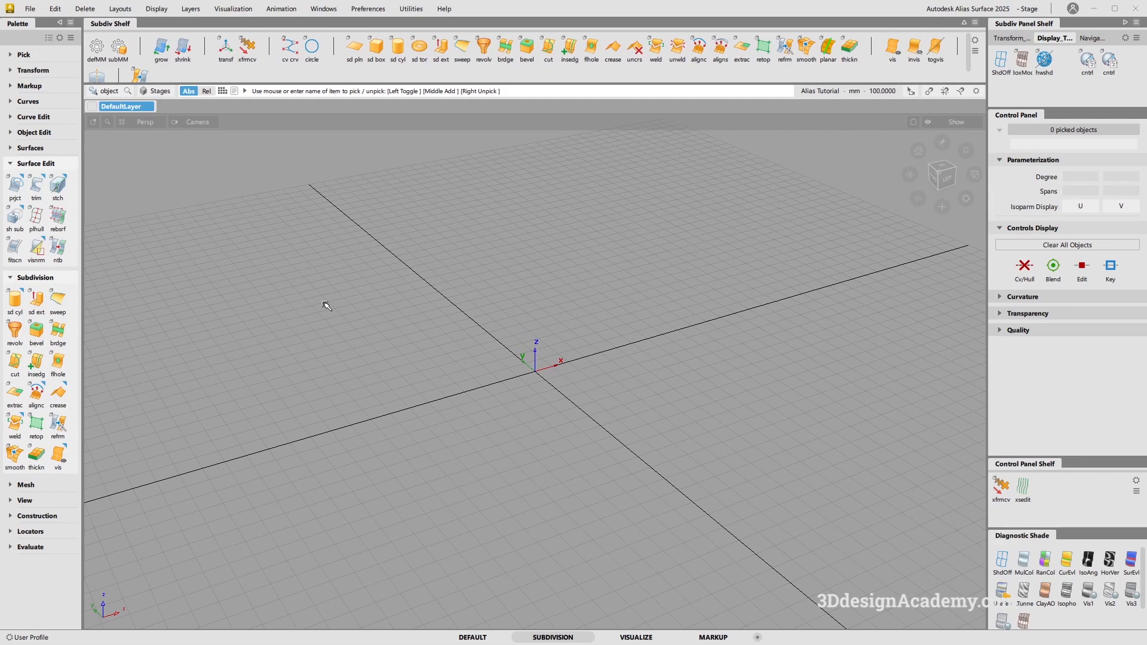
mouse_move(339, 314)
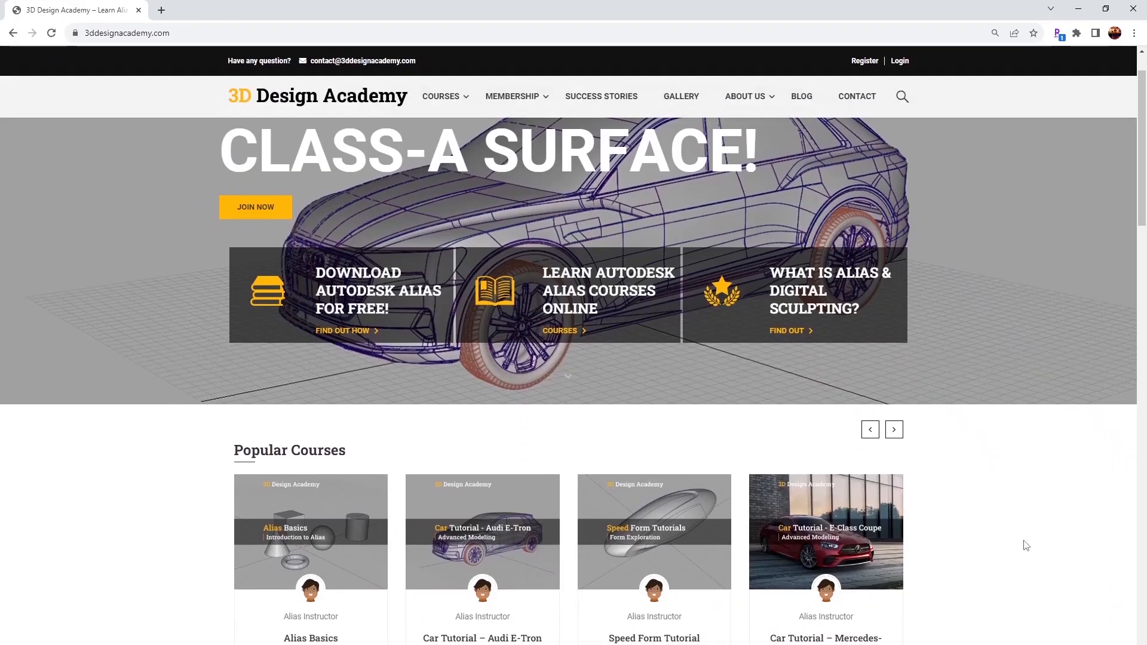
scroll(down, 3)
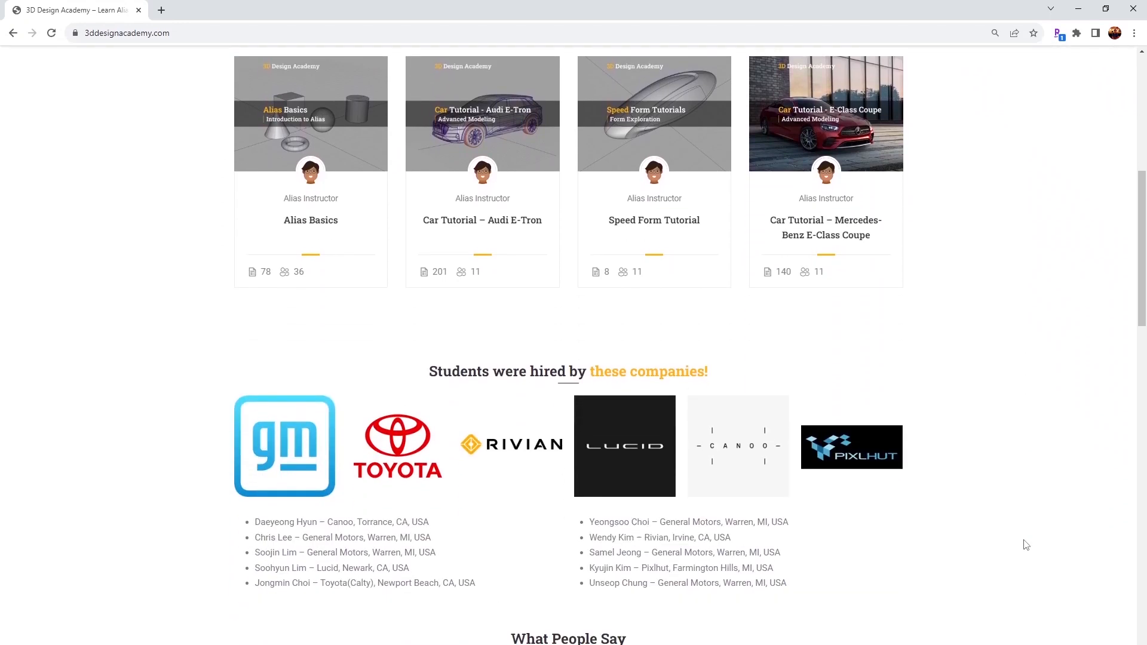